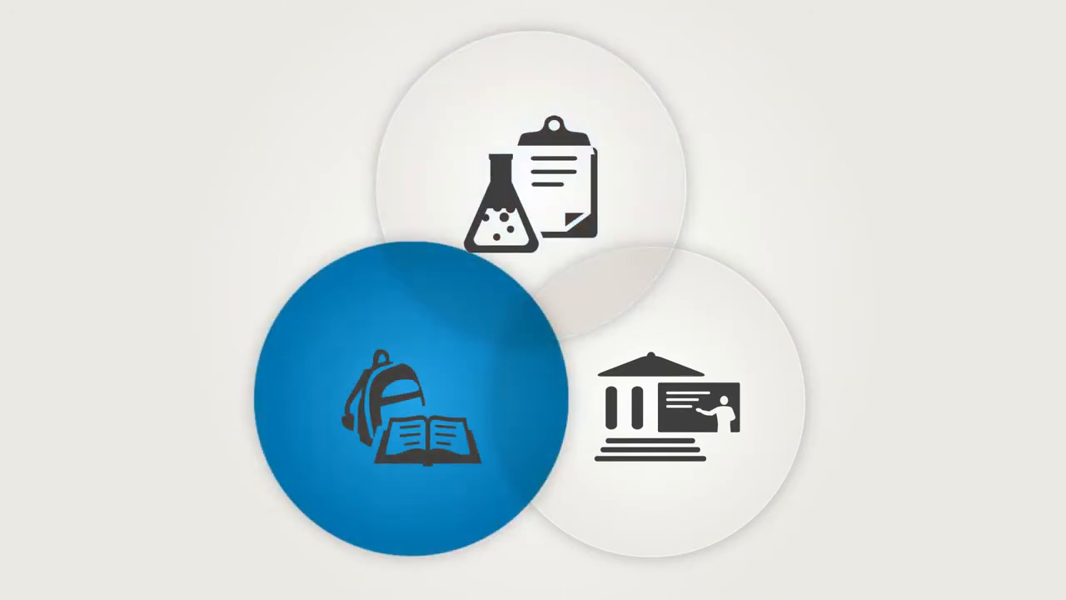
click(663, 405)
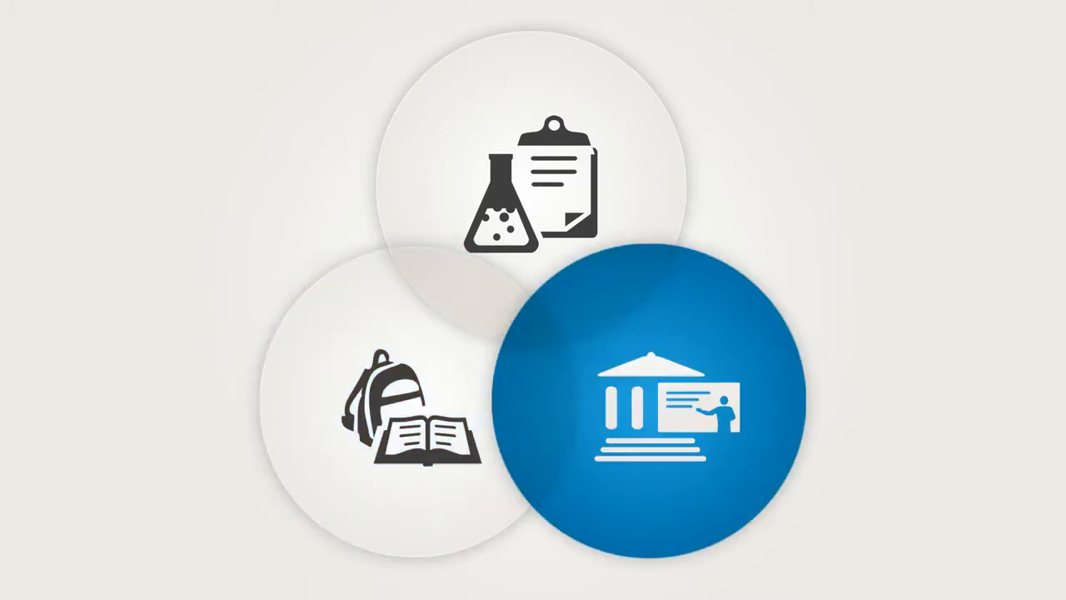